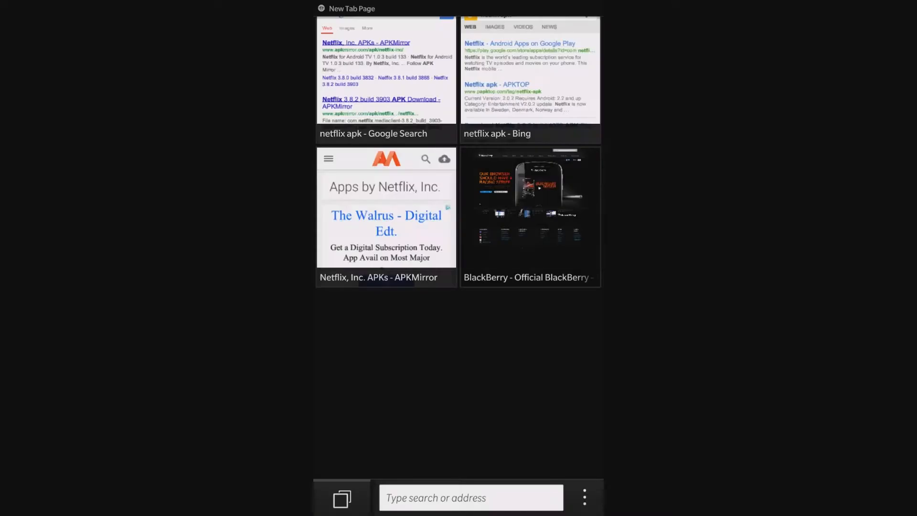
Search Google for 'netflix apk good ereader' from the browser address bar.
left_click(470, 498)
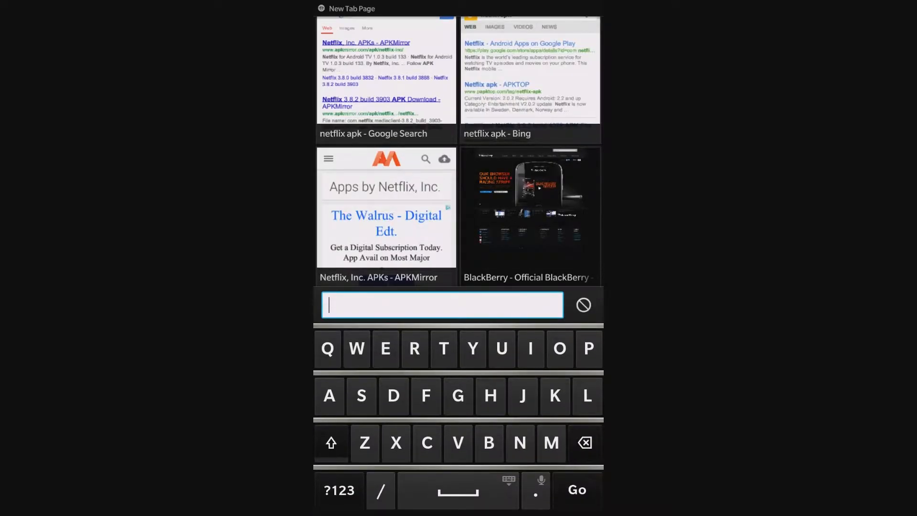
type("net")
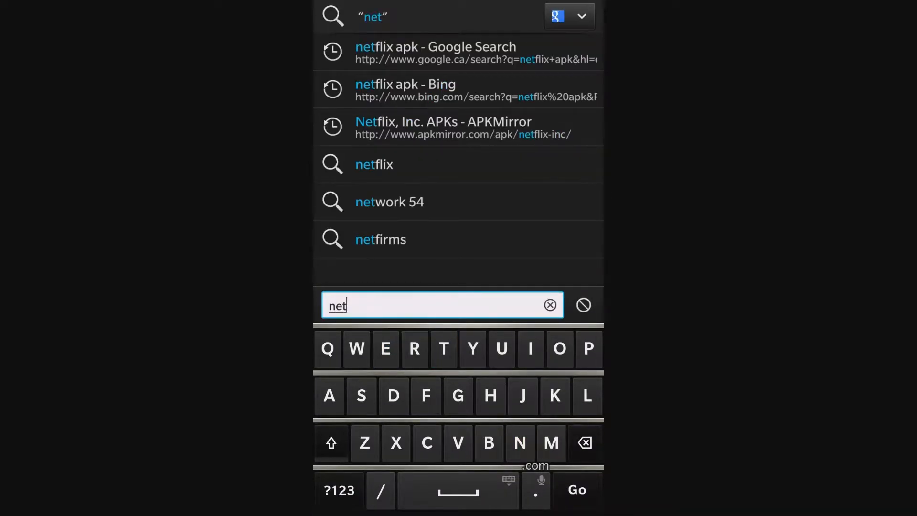
type("flix apk good ereader")
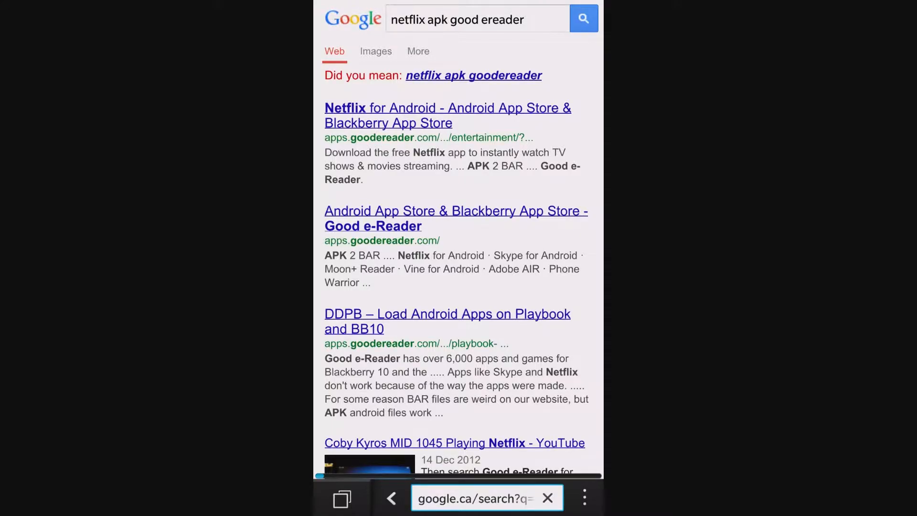
Open the Good e-Reader Netflix for Android page and start the Netflix_3.9.3-build-4284 download.
left_click(448, 115)
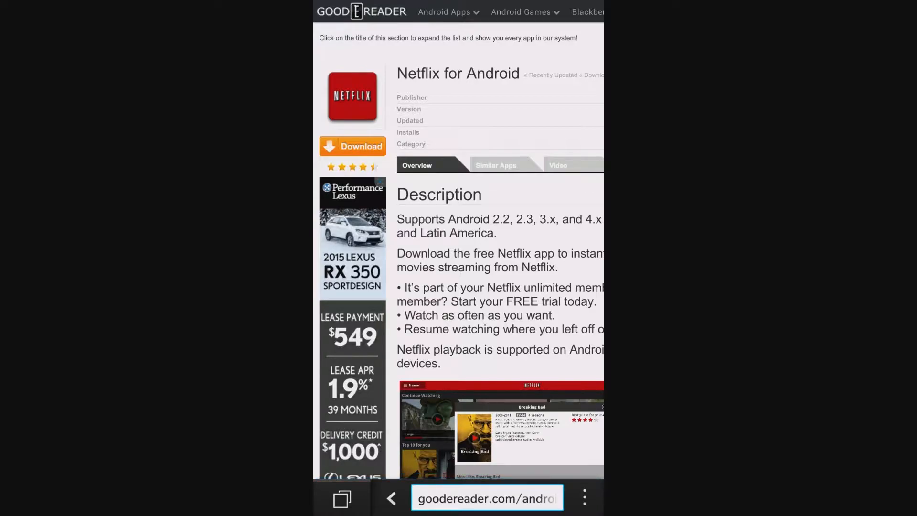
left_click(353, 147)
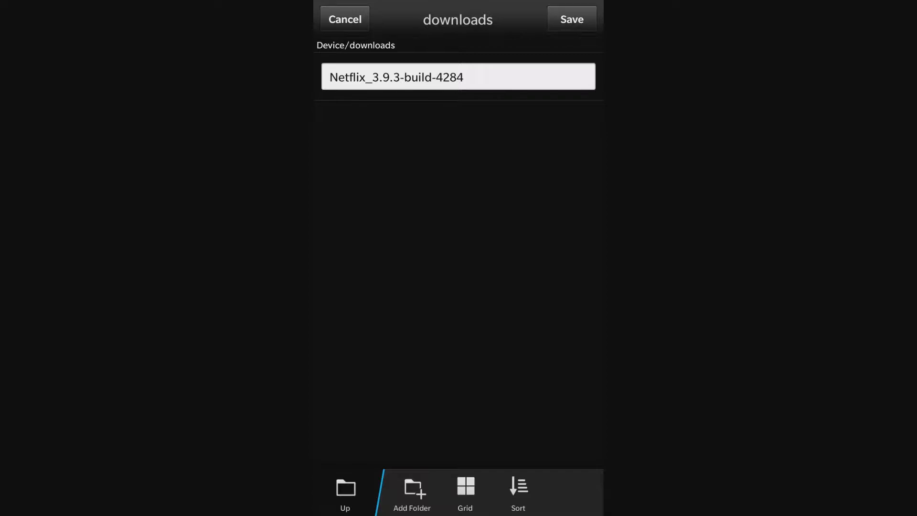
Save the Netflix APK to Device/downloads and open its 1.0.0.4284 installer.
left_click(571, 19)
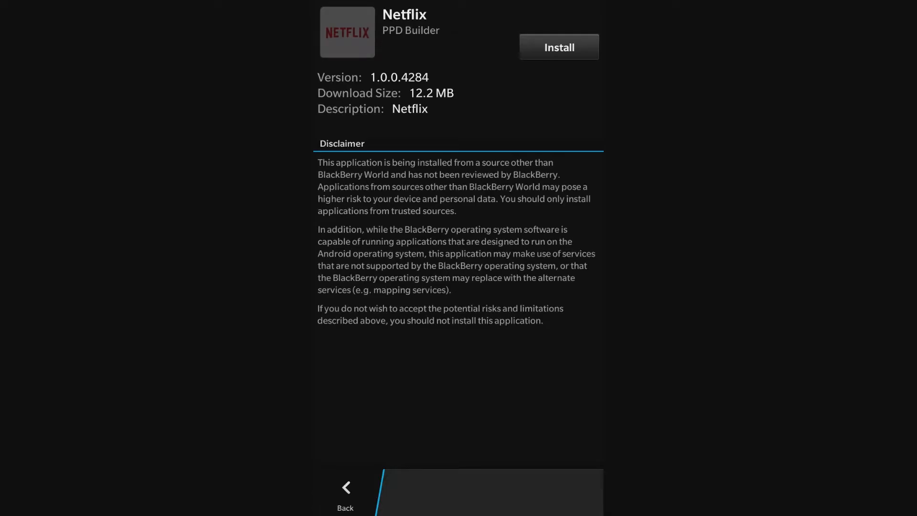
Install Netflix after allowing outside sources and accepting its permissions, then open it.
left_click(558, 47)
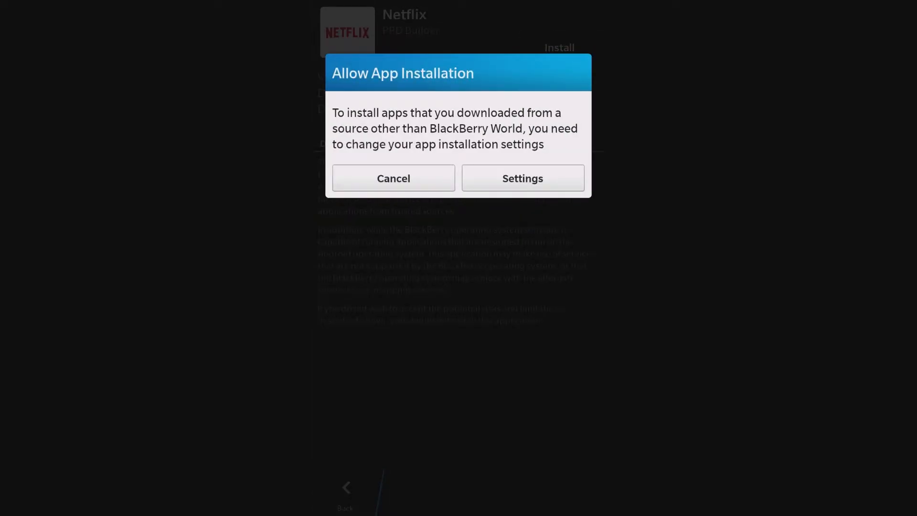
left_click(521, 178)
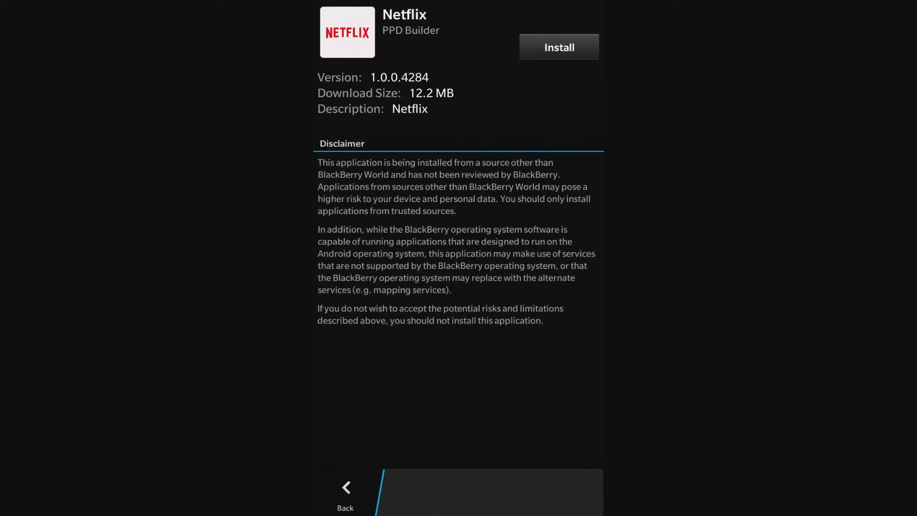
left_click(558, 47)
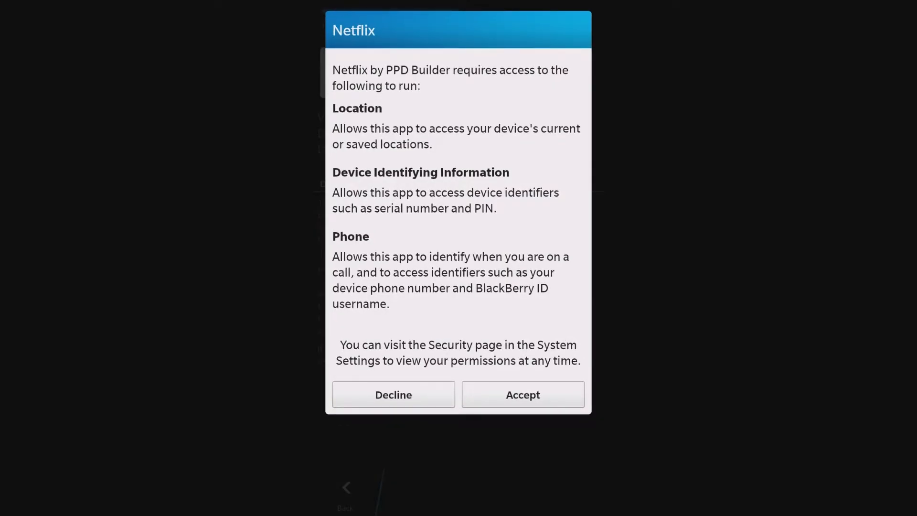
left_click(521, 395)
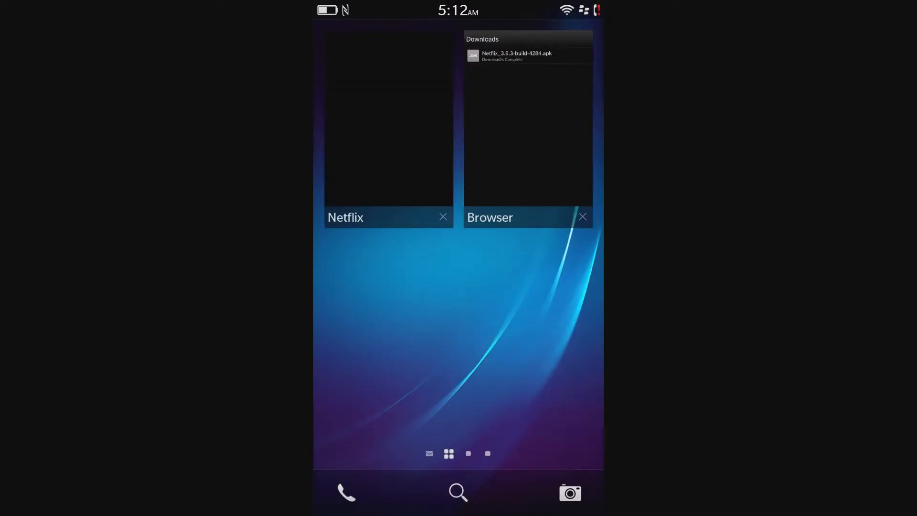
left_click(388, 120)
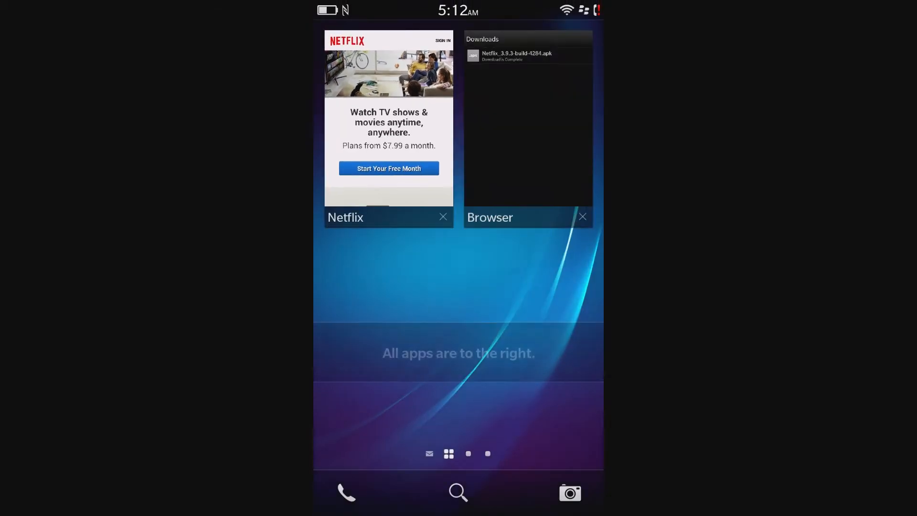
Show the home screen app grid to confirm the Netflix icon.
left_click(573, 291)
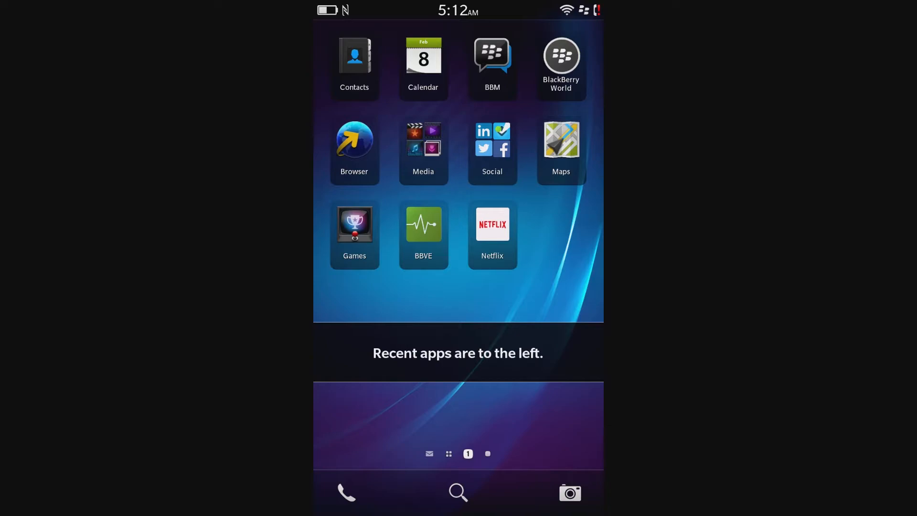
Open the downloaded Candy Crush Saga APK, version 1.0.10.4410 (47.8 MB).
left_click(354, 139)
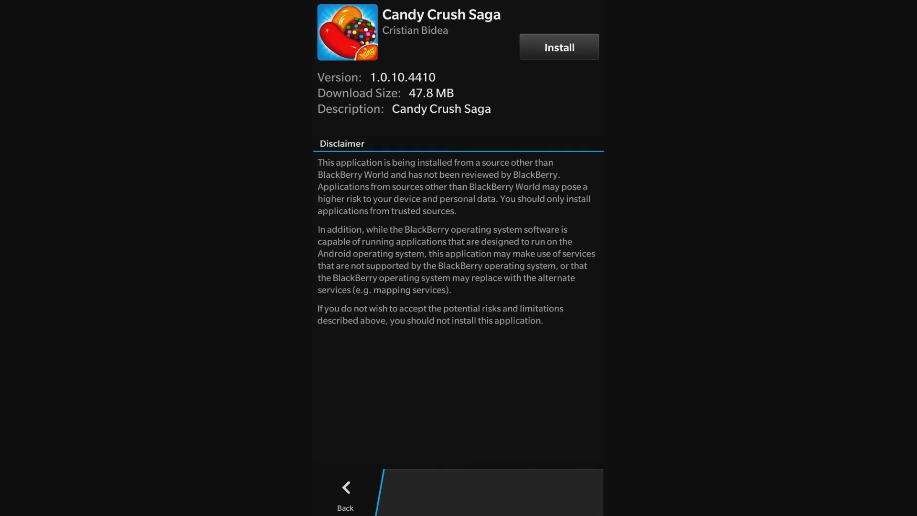
Install and launch Candy Crush Saga, tap Play, then return home.
left_click(558, 47)
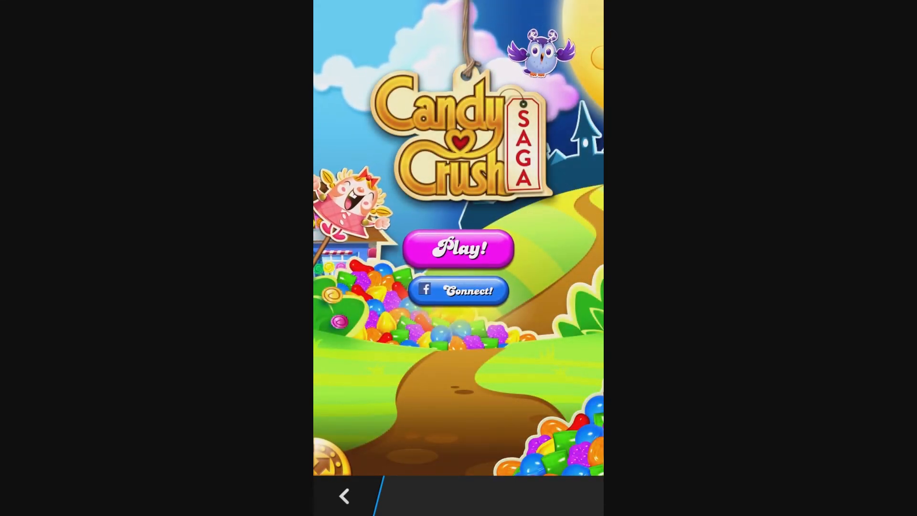
left_click(459, 248)
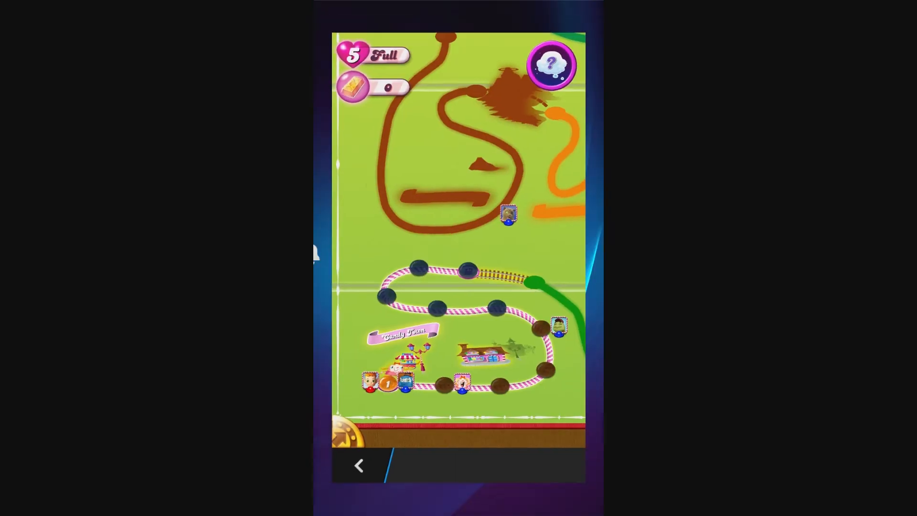
left_click(359, 465)
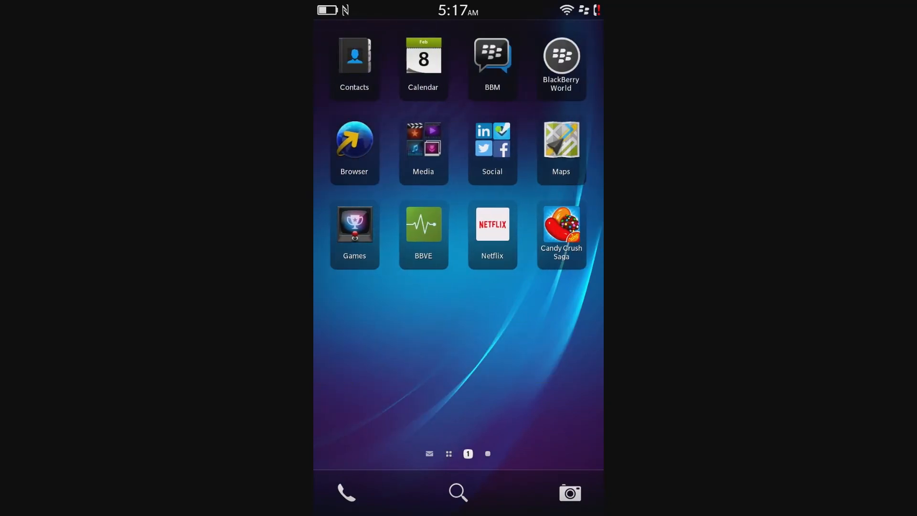